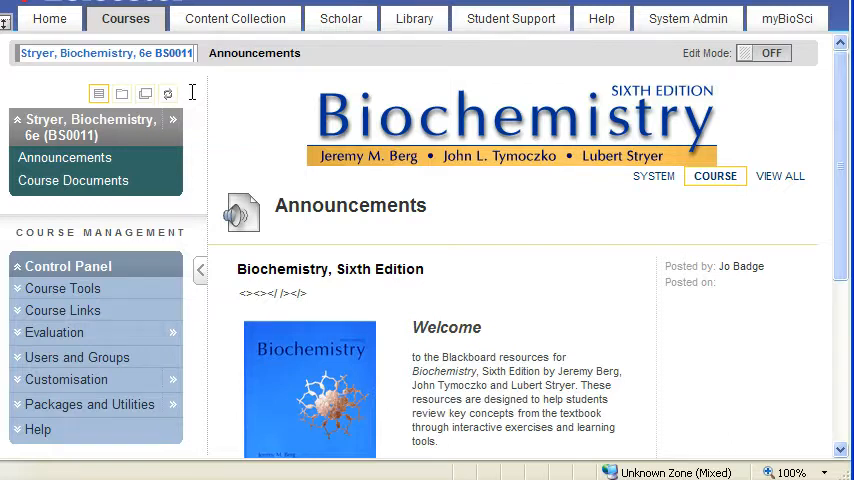
pyautogui.moveTo(308, 418)
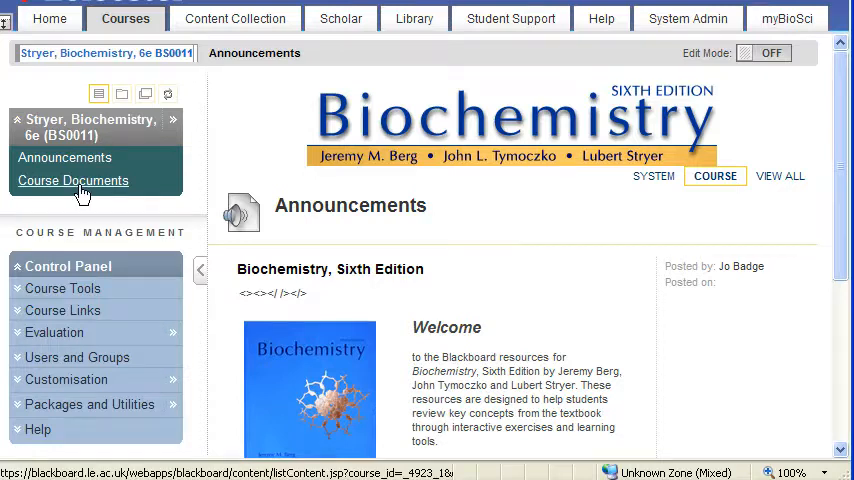
# Browse Course Documents and Student Resources to the Chapter 2 Living Figures list.
pyautogui.click(72, 180)
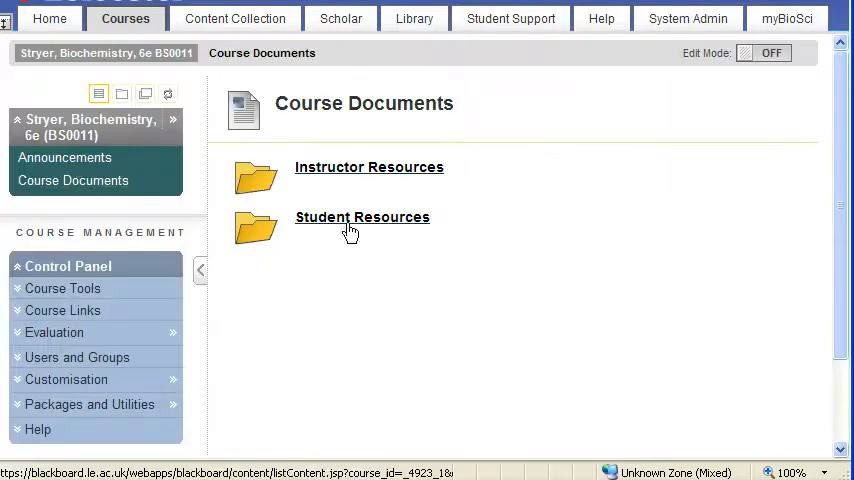
pyautogui.moveTo(360, 225)
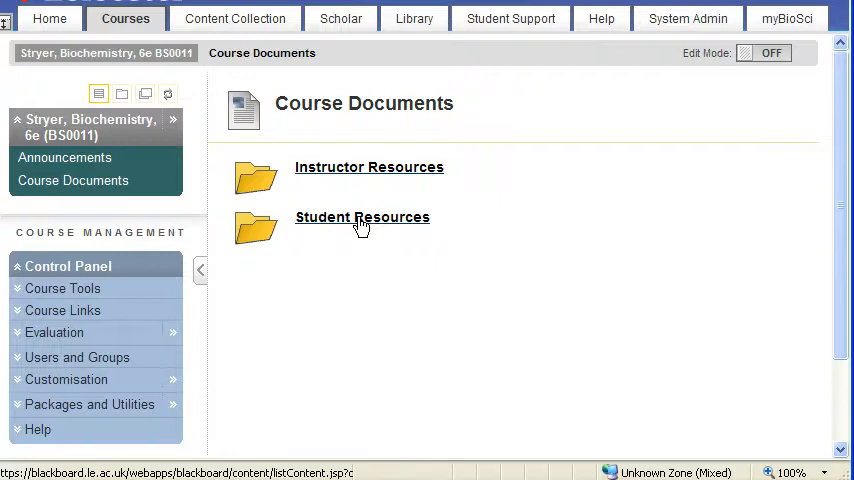
pyautogui.click(362, 217)
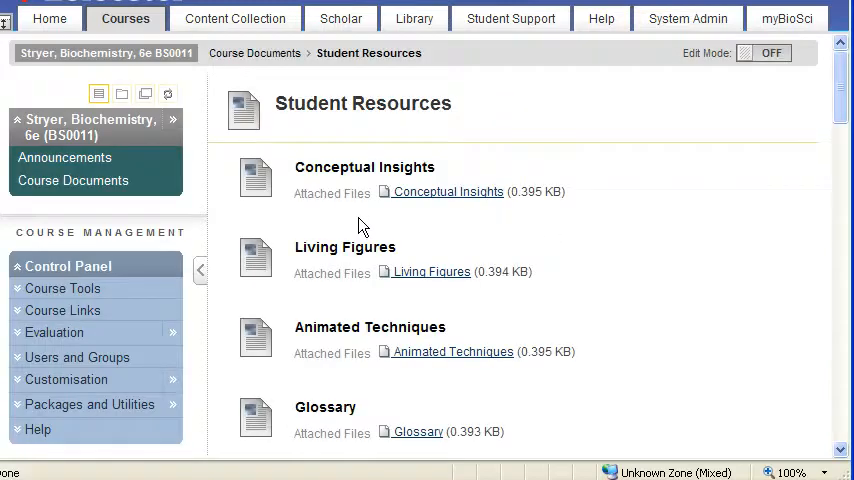
pyautogui.moveTo(548, 232)
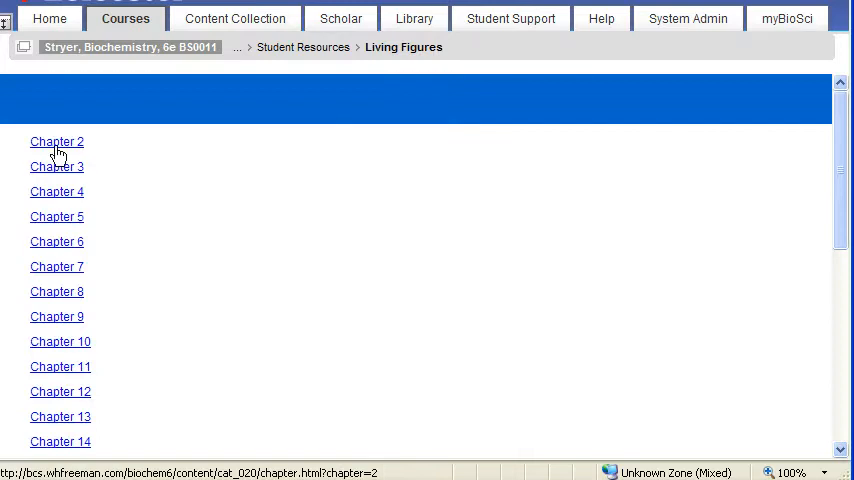
pyautogui.click(56, 141)
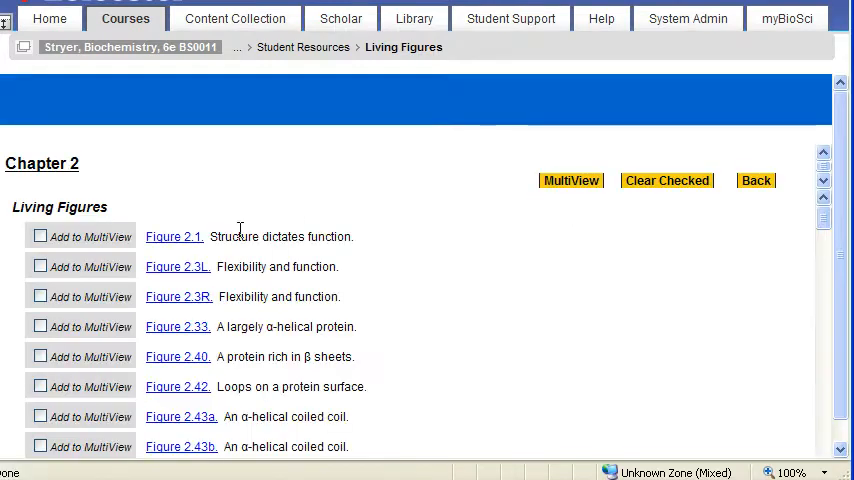
pyautogui.scroll(-3)
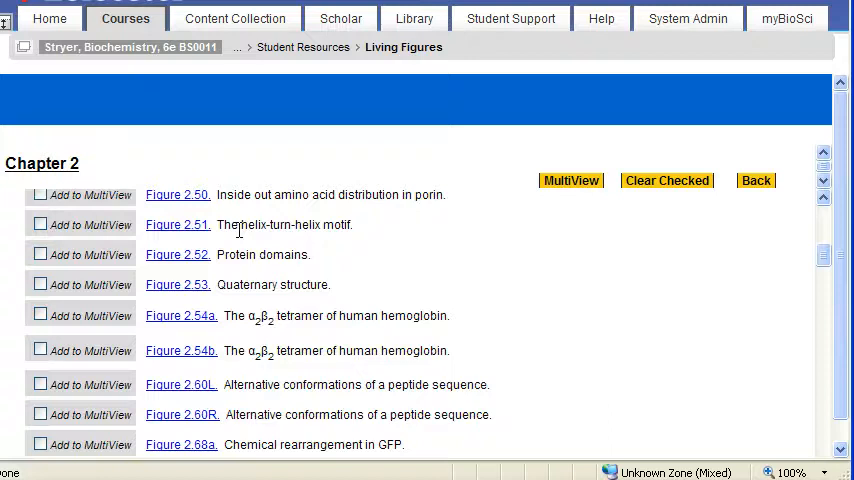
pyautogui.scroll(3)
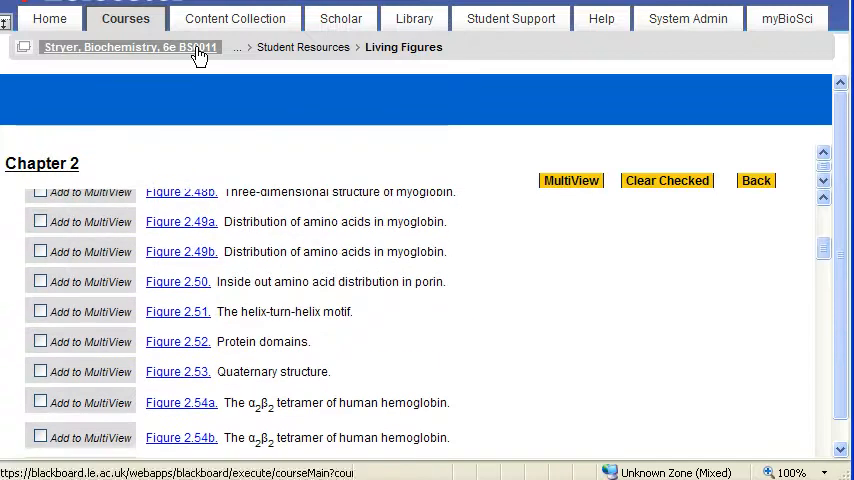
# Revisit Student Resources, open Chapter 1 and its flashcards, then return to Chapter 1.
pyautogui.click(127, 47)
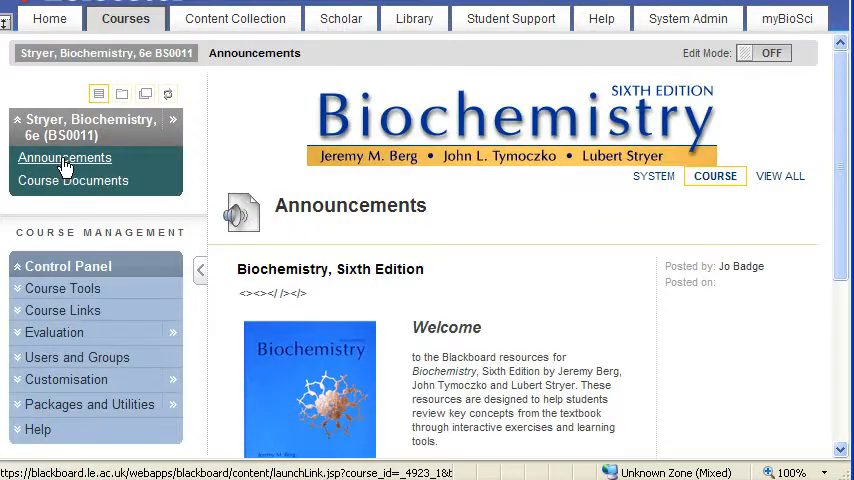
pyautogui.click(72, 180)
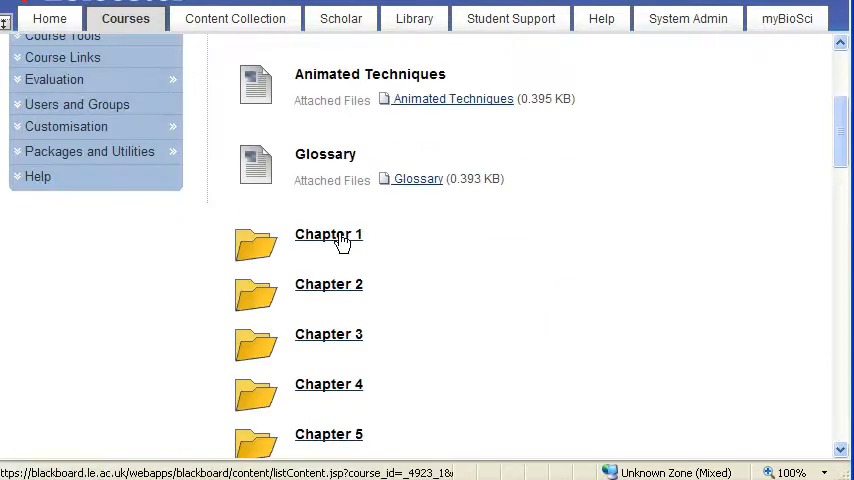
pyautogui.click(328, 234)
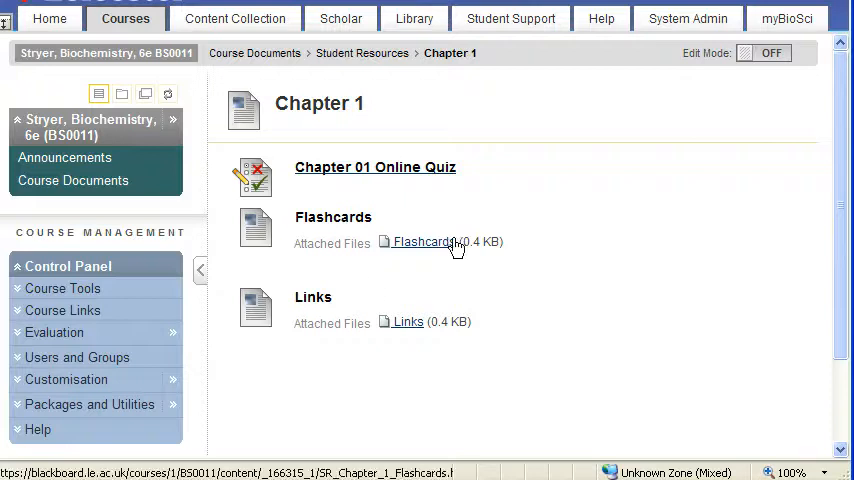
pyautogui.click(418, 241)
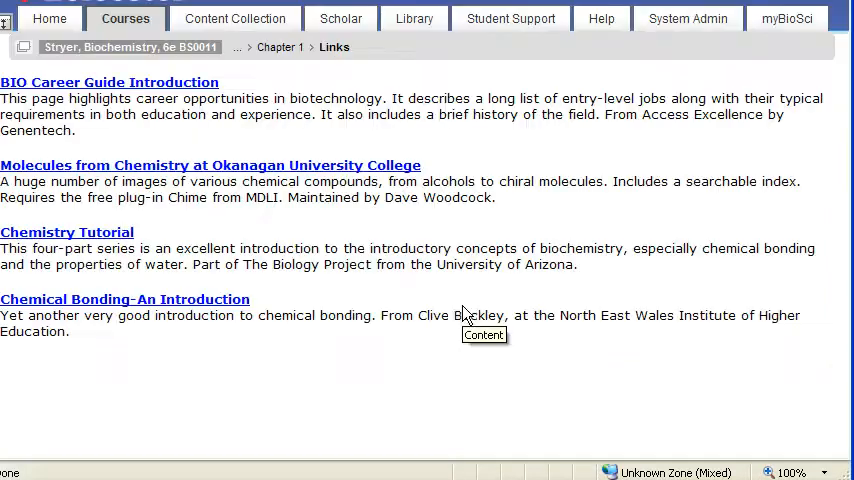
pyautogui.moveTo(67, 232)
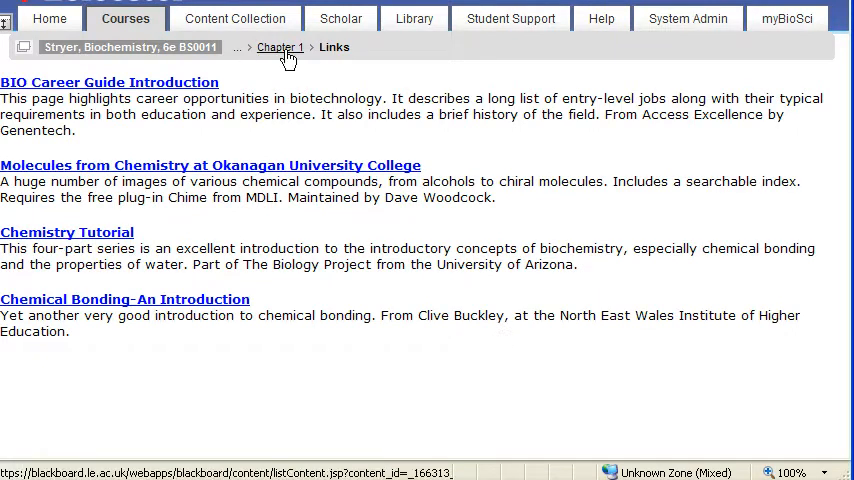
pyautogui.click(280, 47)
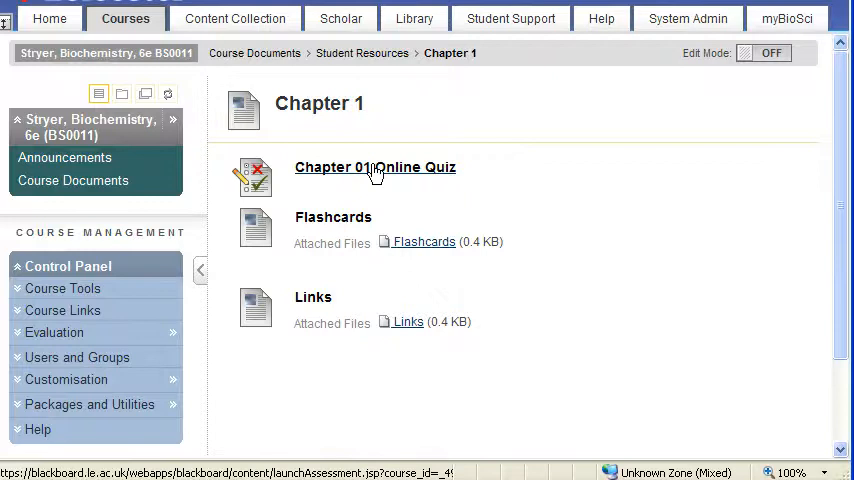
# Launch the Chapter 01 Online Quiz and begin the attempt.
pyautogui.click(375, 167)
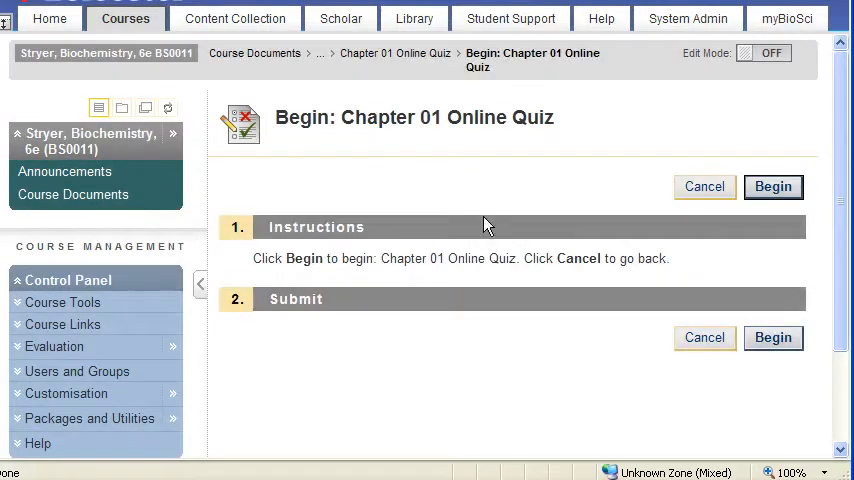
pyautogui.click(773, 187)
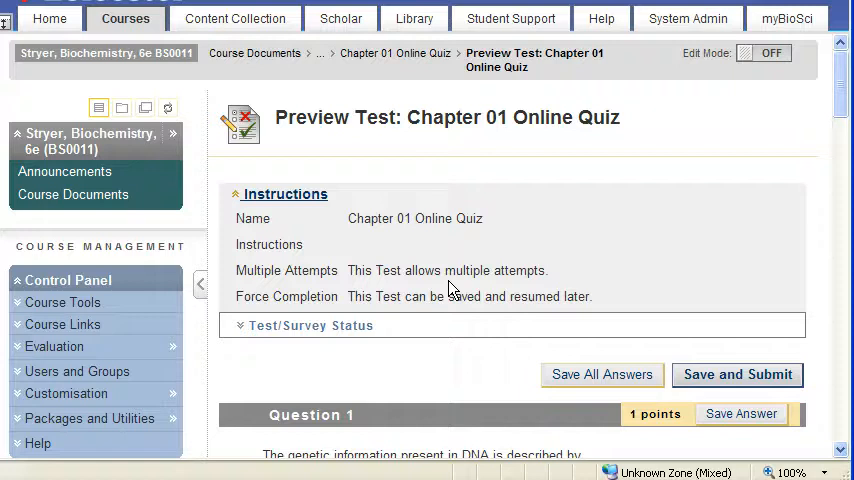
pyautogui.moveTo(429, 263)
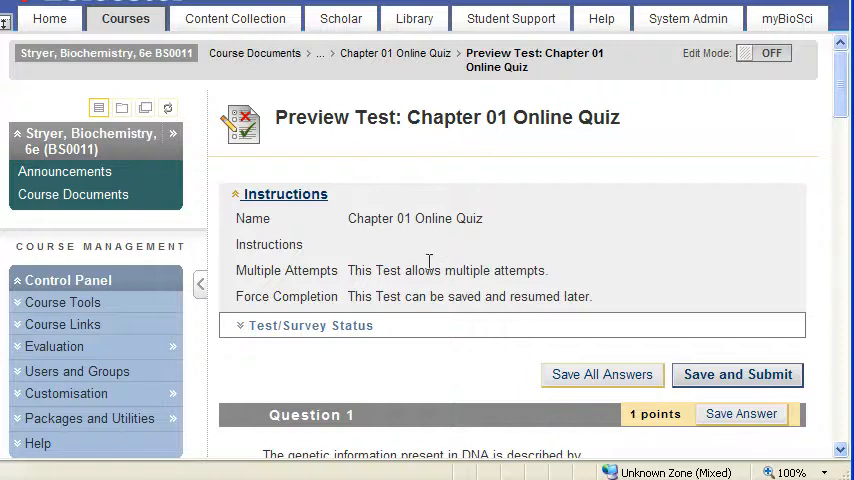
pyautogui.moveTo(455, 315)
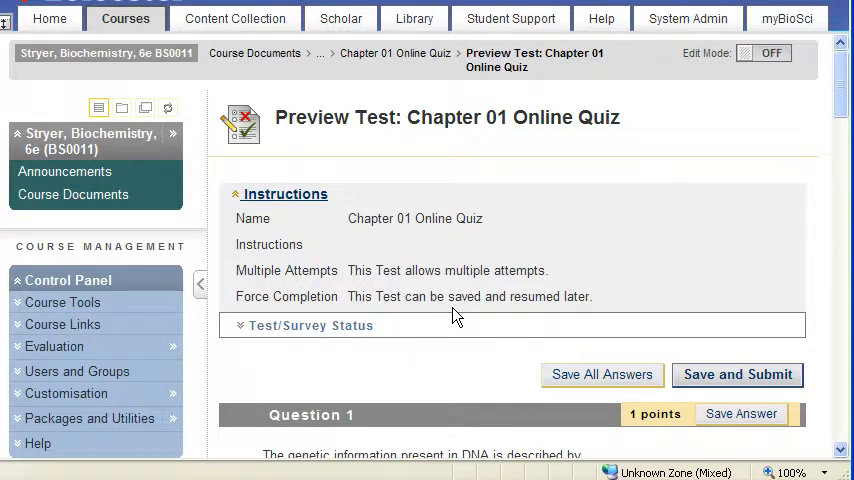
pyautogui.moveTo(528, 215)
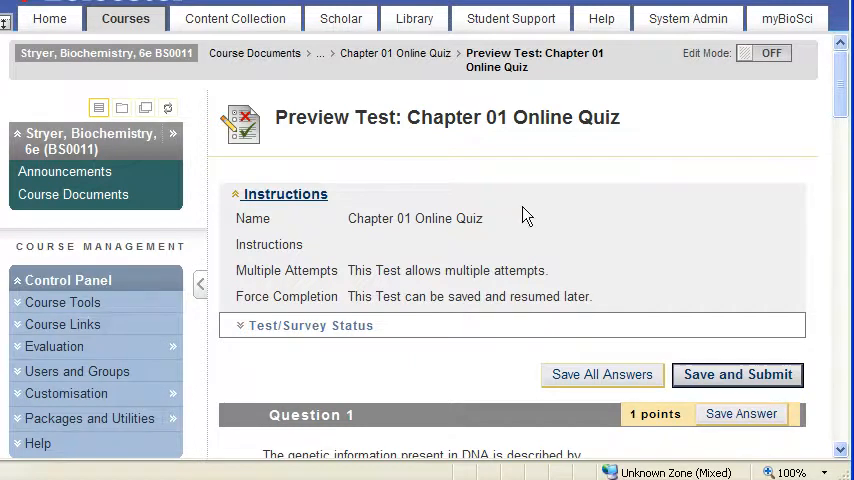
pyautogui.scroll(-3)
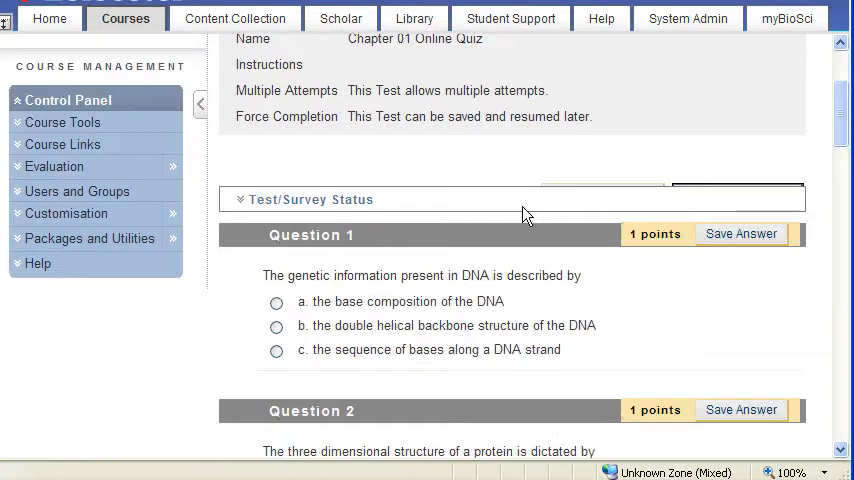
pyautogui.scroll(3)
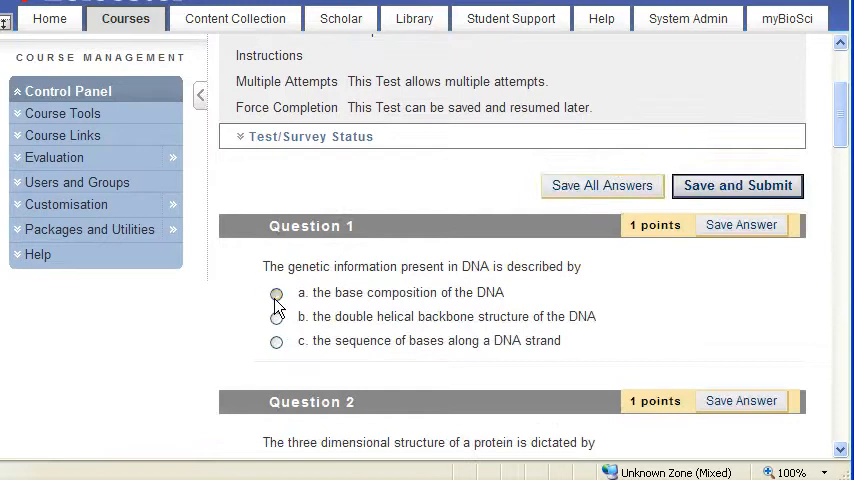
# Answer Question 1 with 'sequence of bases', then save, submit and confirm.
pyautogui.click(277, 342)
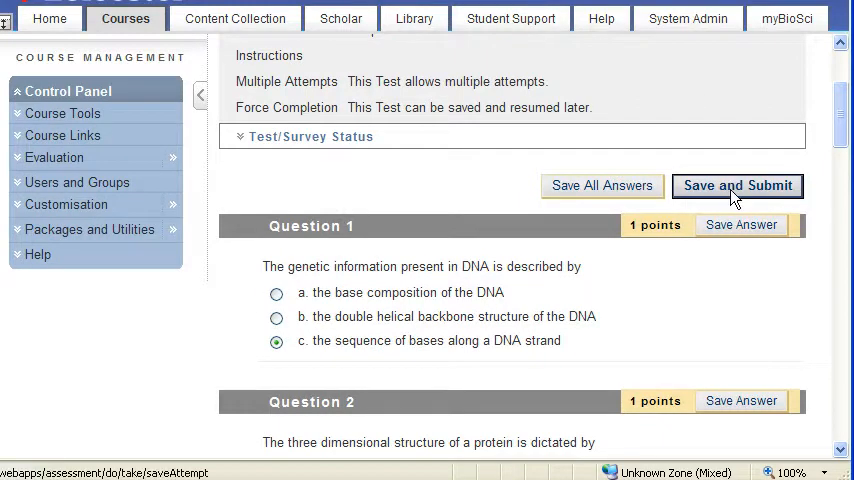
pyautogui.click(737, 185)
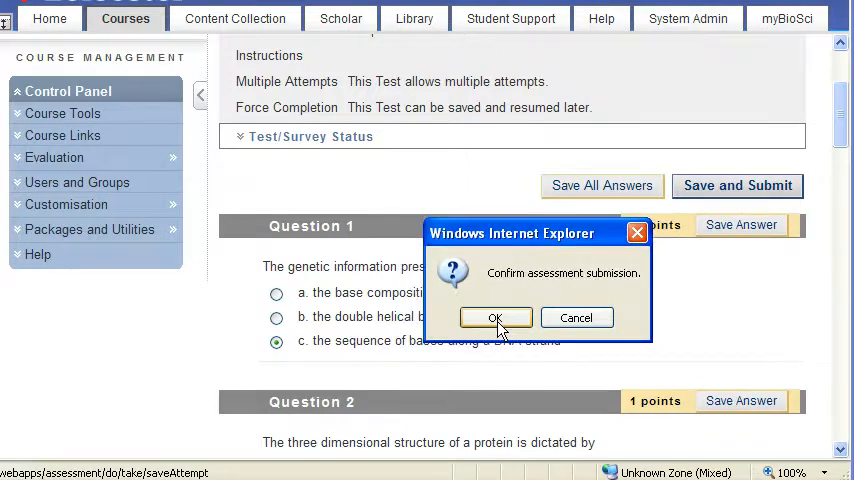
pyautogui.click(495, 318)
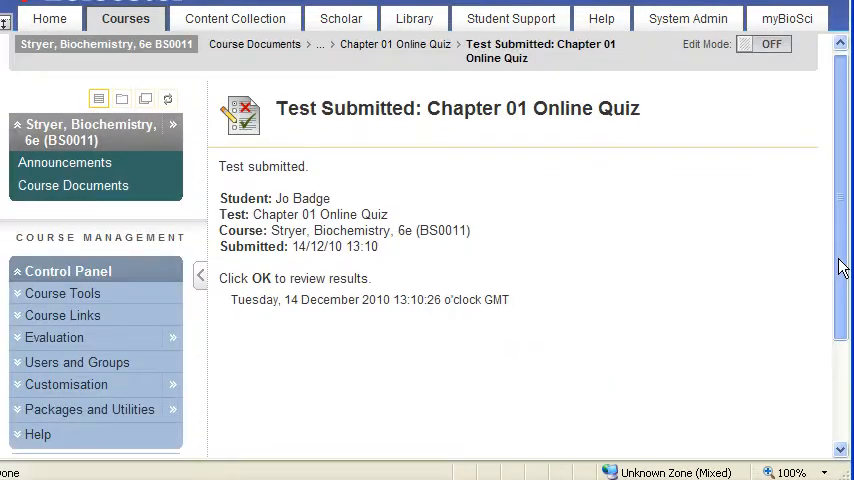
# Open Review Test Submission and scroll through the 1/10 score and question feedback.
pyautogui.click(261, 278)
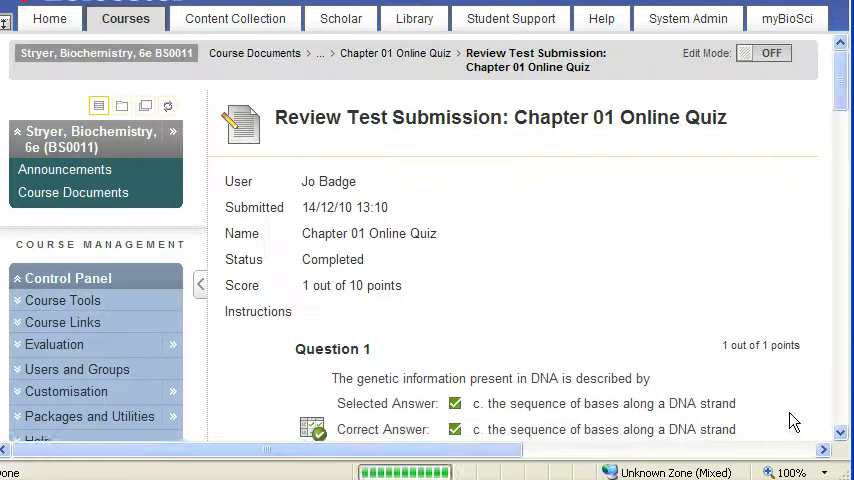
pyautogui.scroll(-3)
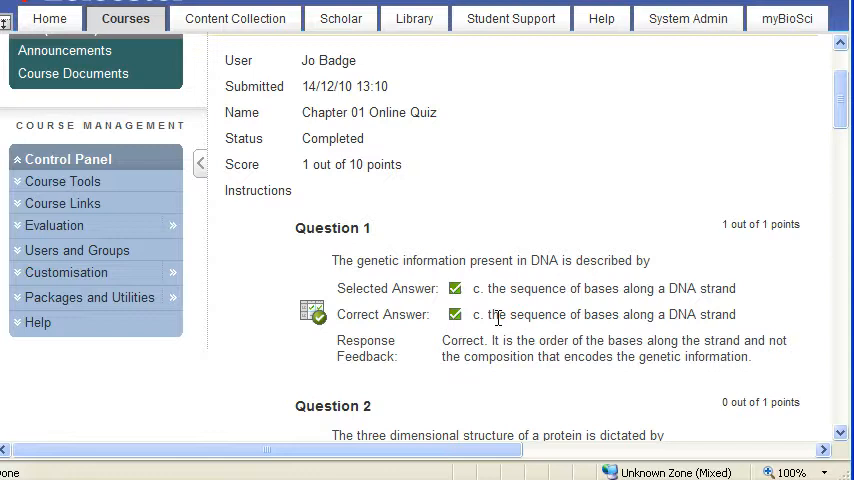
pyautogui.moveTo(817, 243)
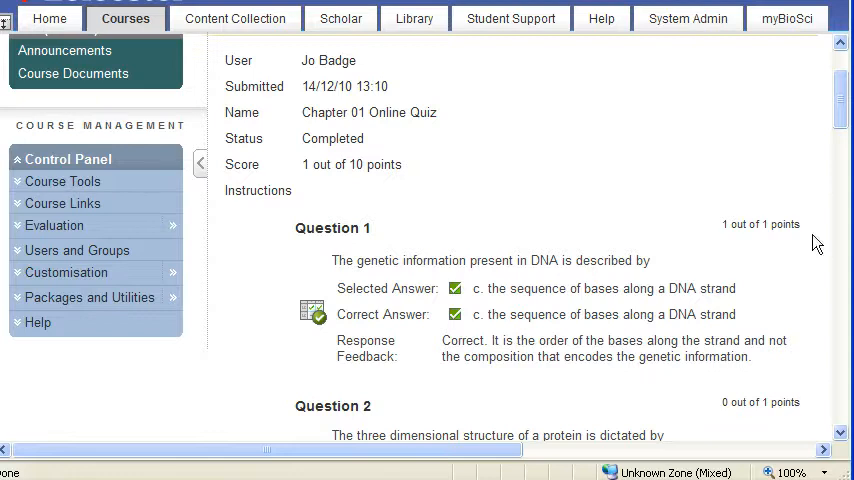
pyautogui.scroll(-3)
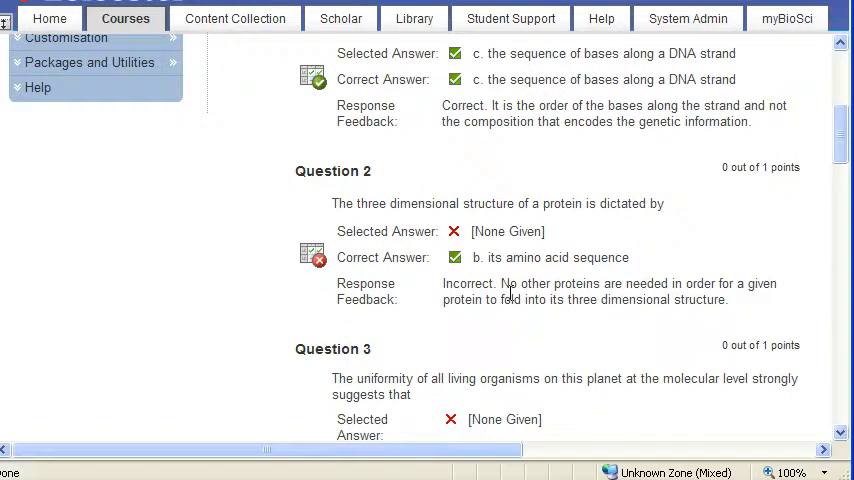
pyautogui.moveTo(447, 232)
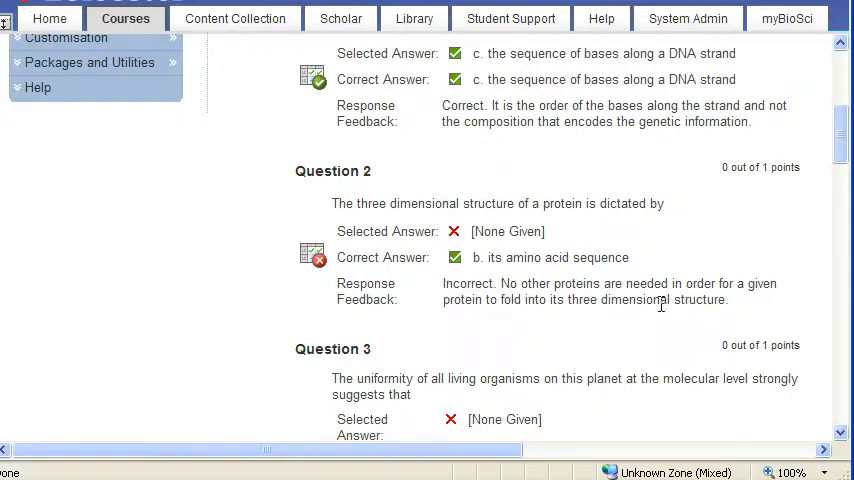
pyautogui.scroll(3)
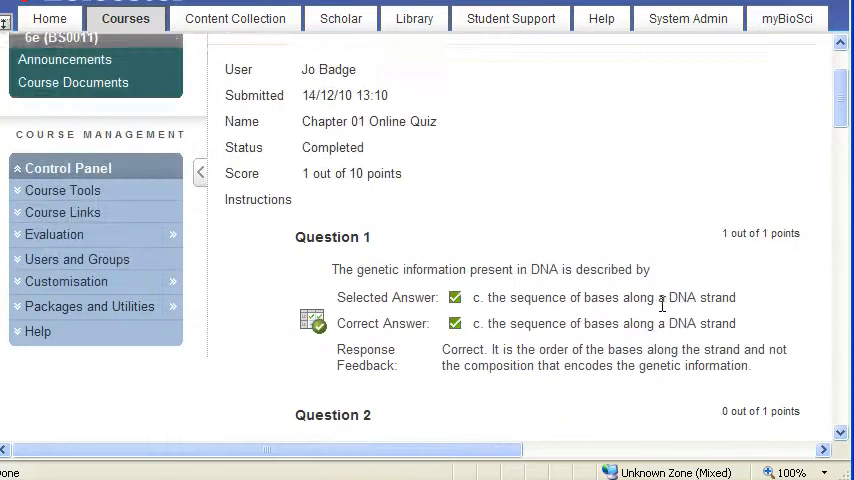
pyautogui.scroll(3)
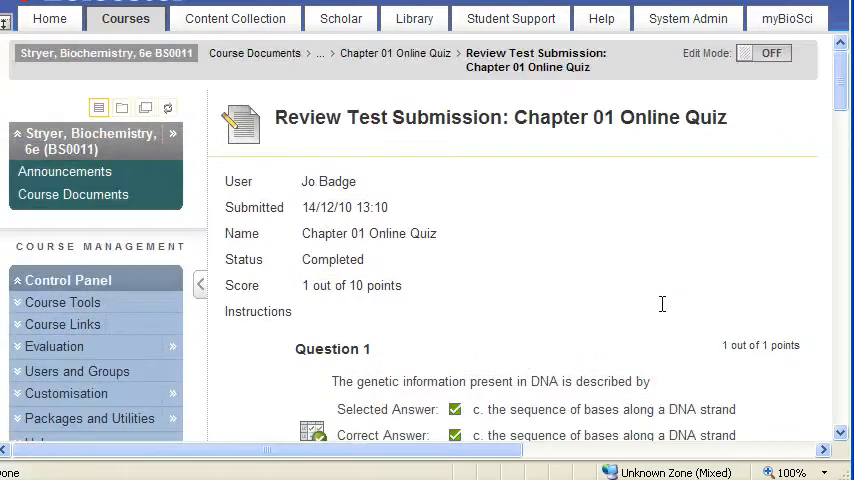
pyautogui.moveTo(613, 253)
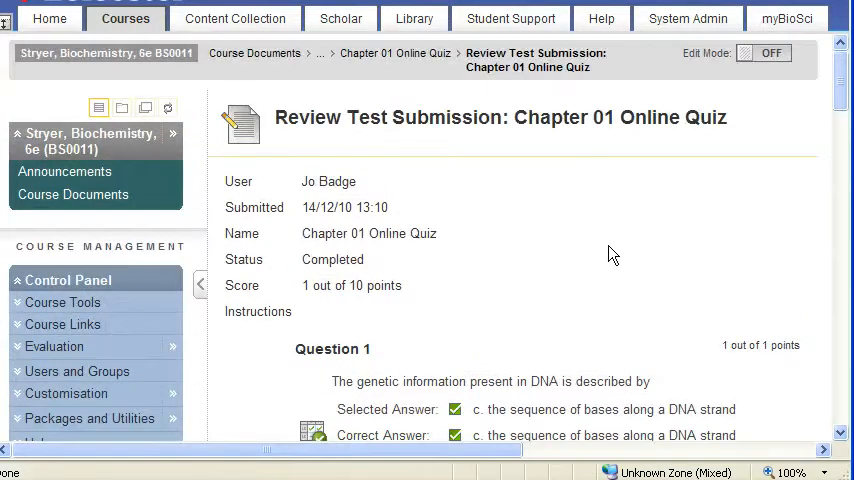